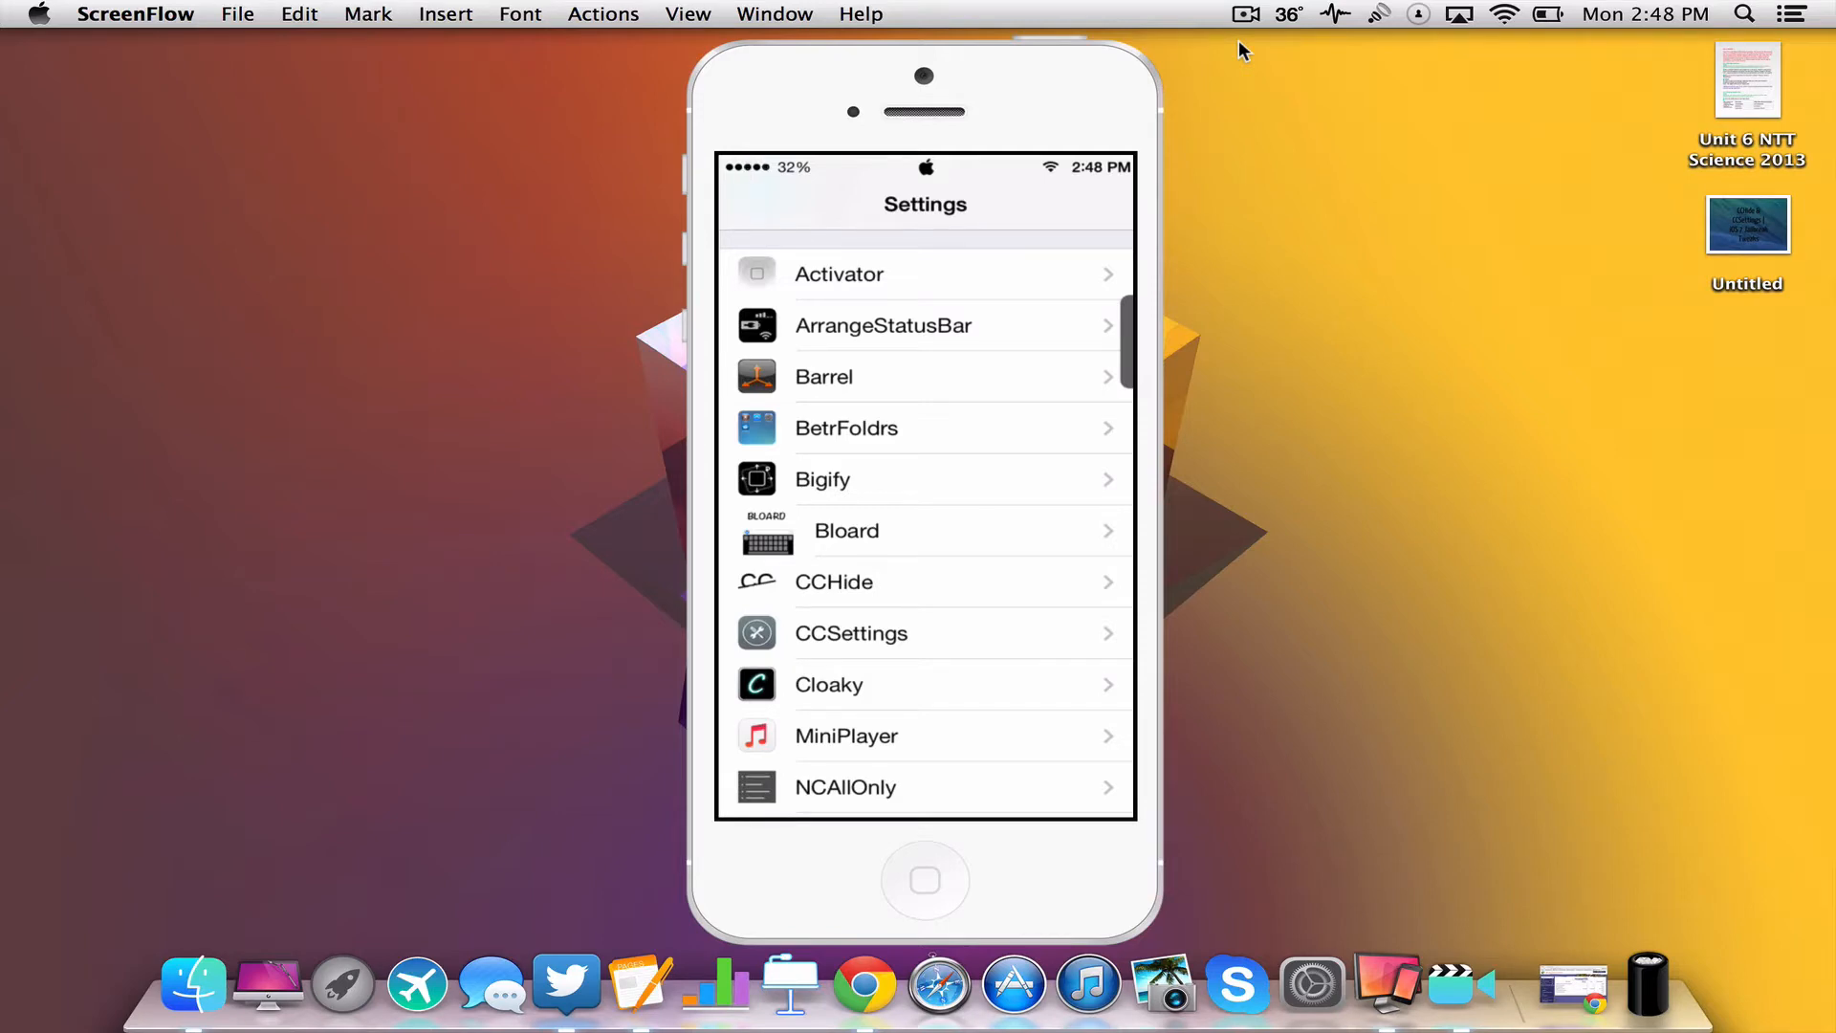
# Step: In Cloaky's StatusBar options, switch the Time toggle off and back on so the clock returns
pyautogui.click(884, 326)
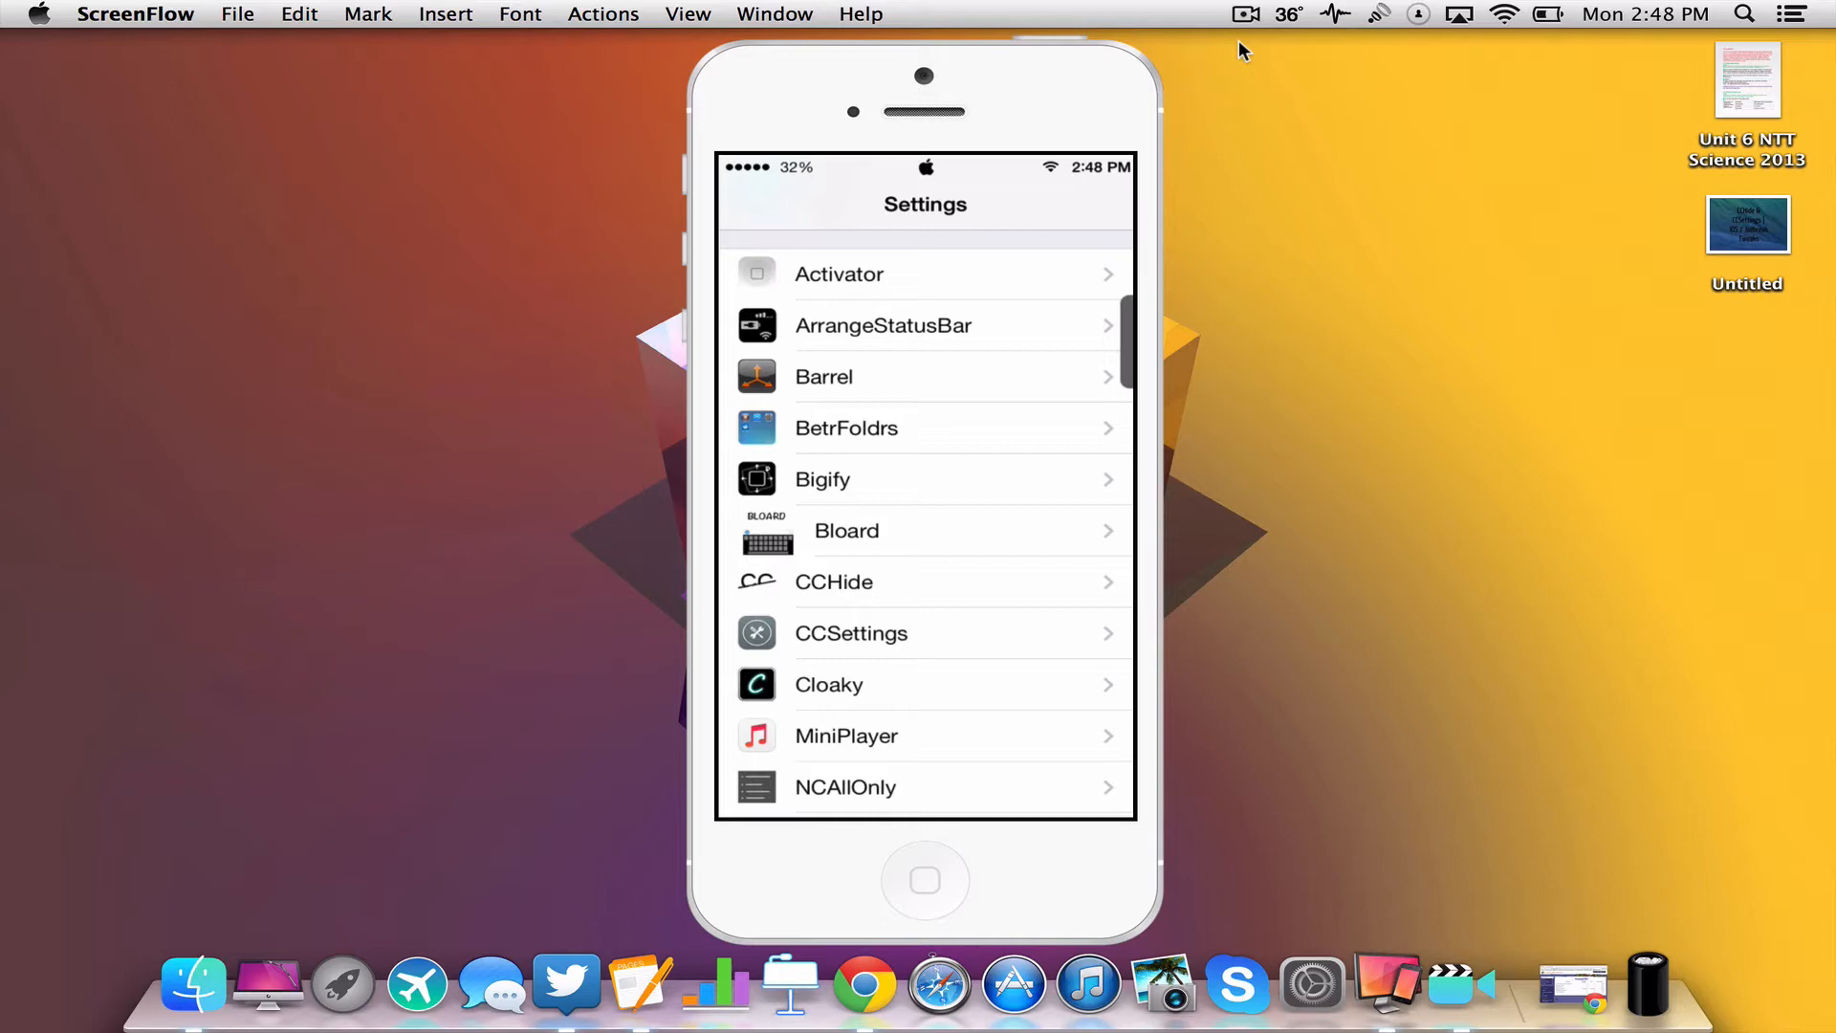
pyautogui.click(829, 684)
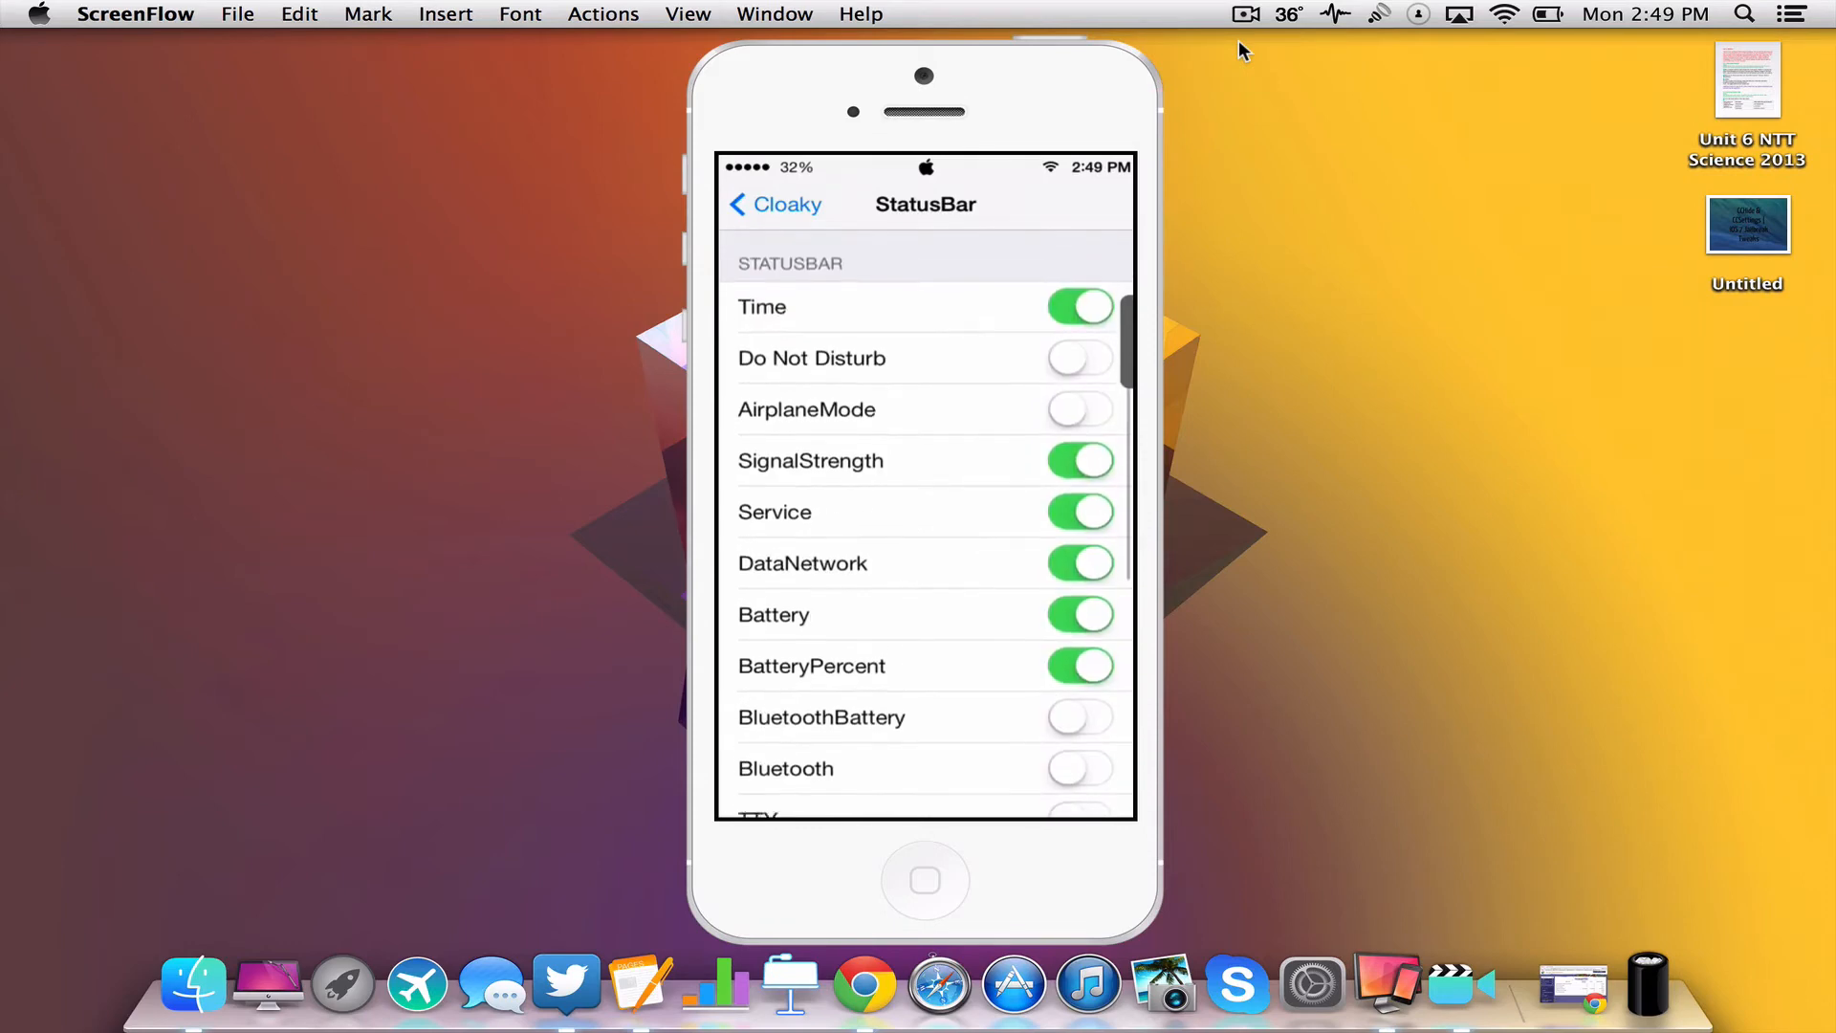
pyautogui.scroll(-3)
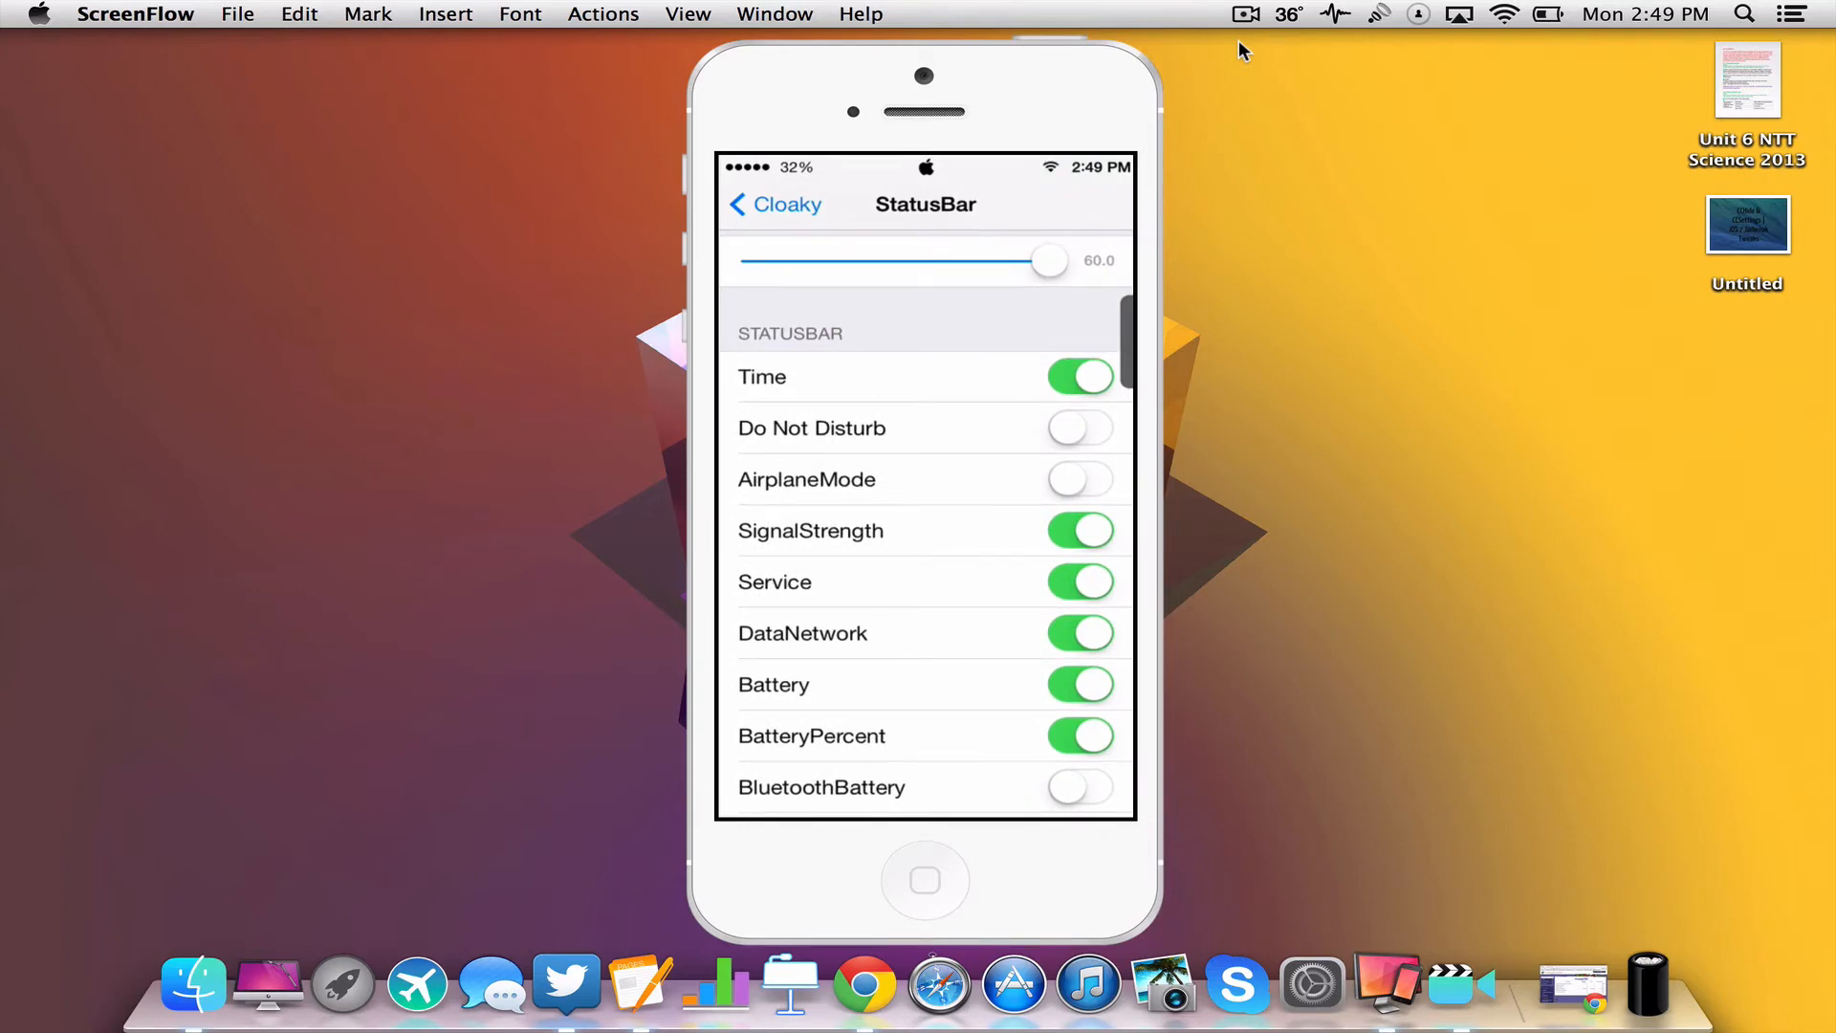
pyautogui.click(1079, 377)
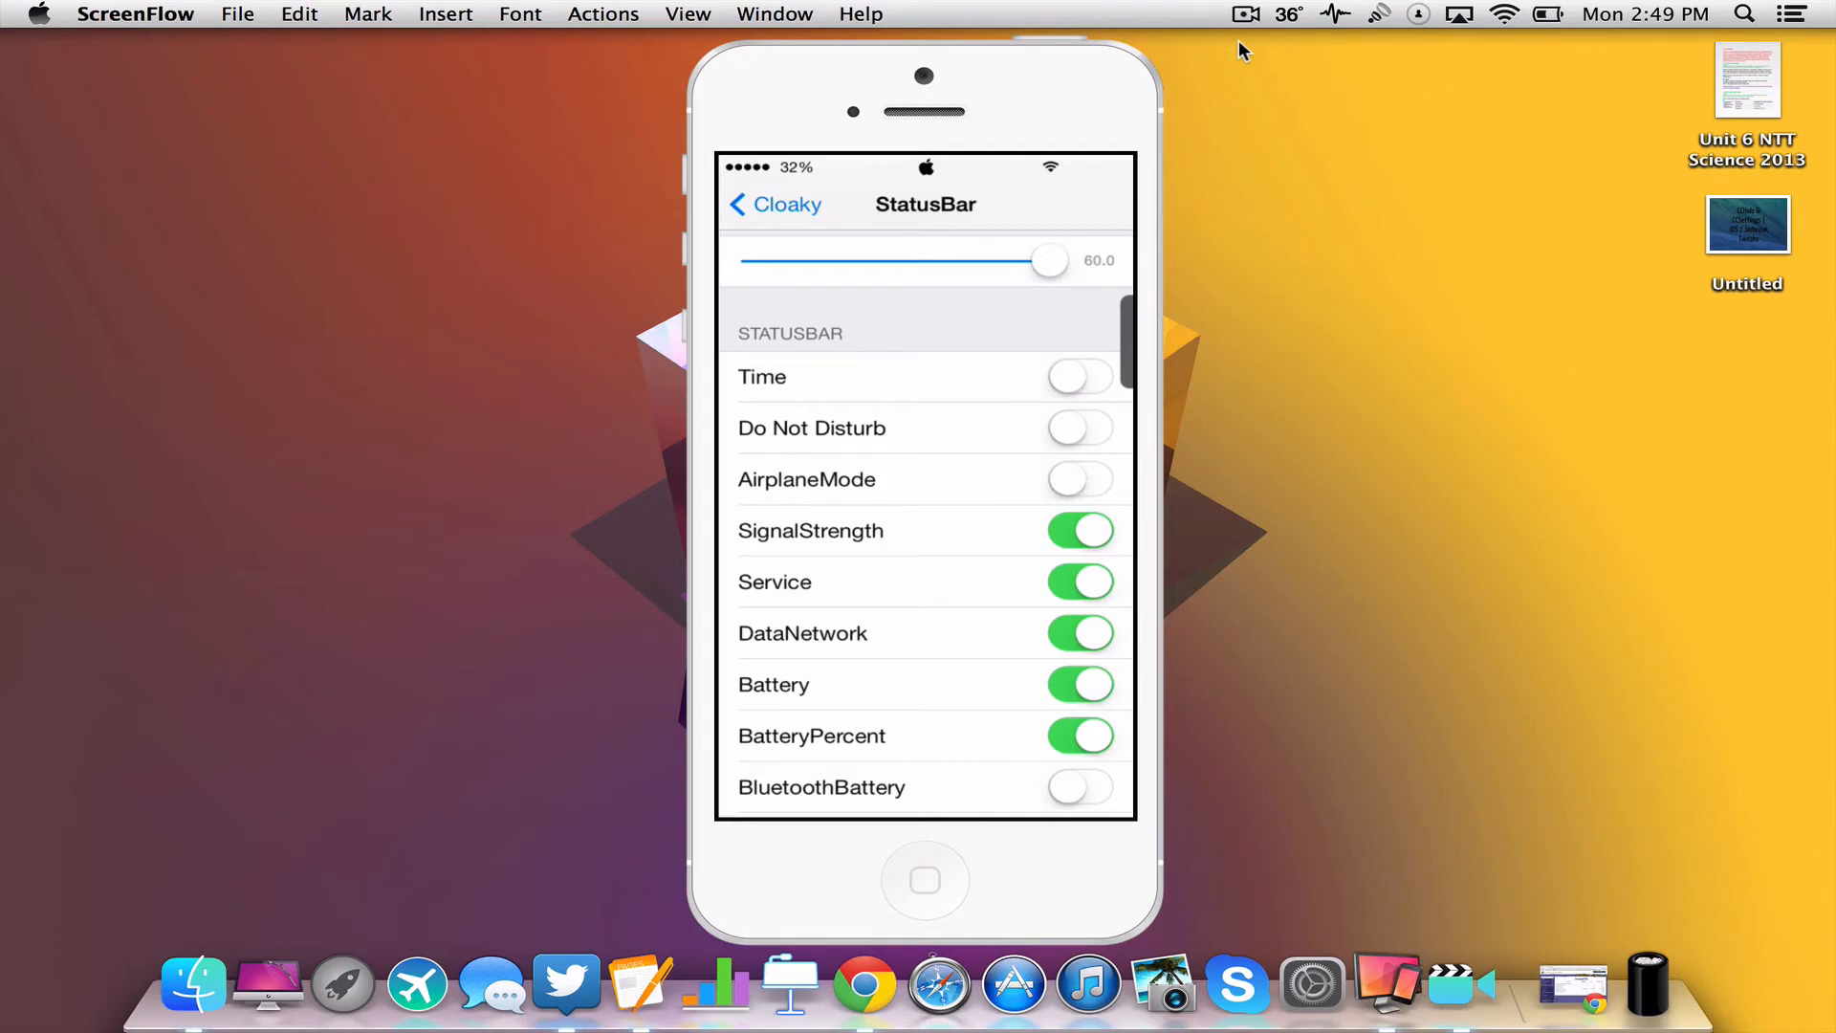
pyautogui.click(1078, 377)
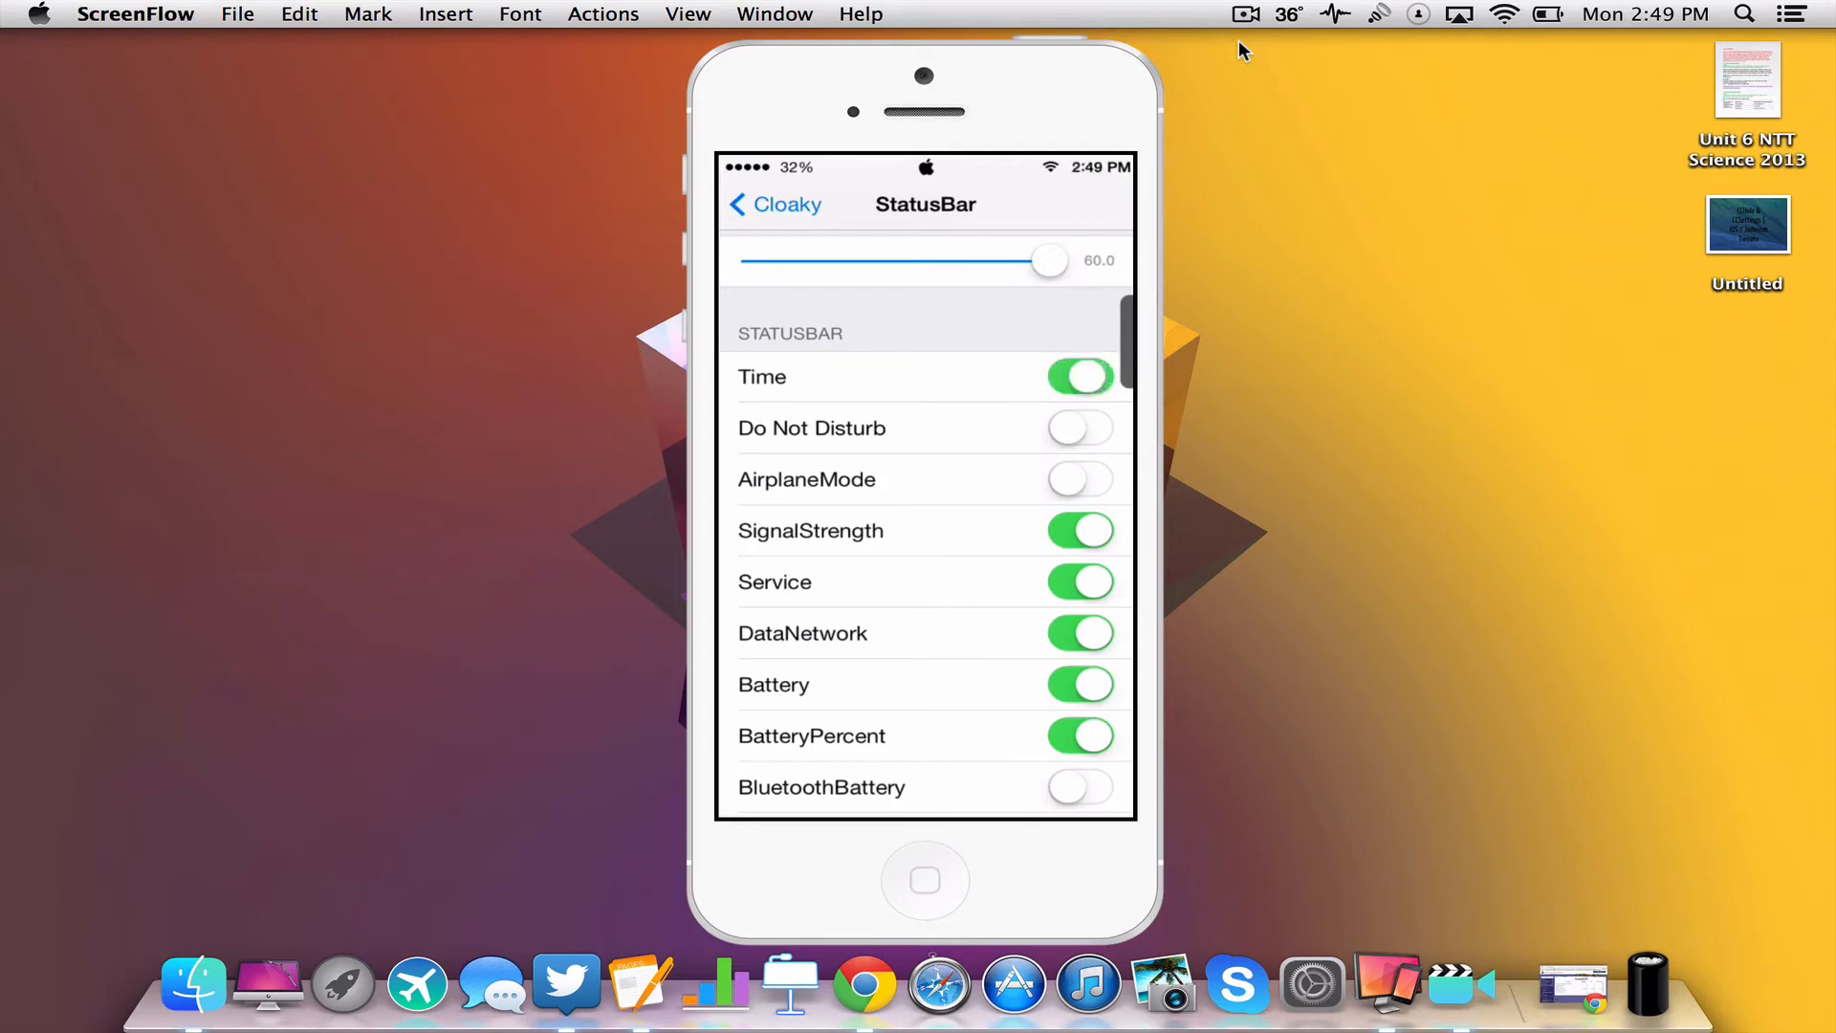
pyautogui.scroll(-3)
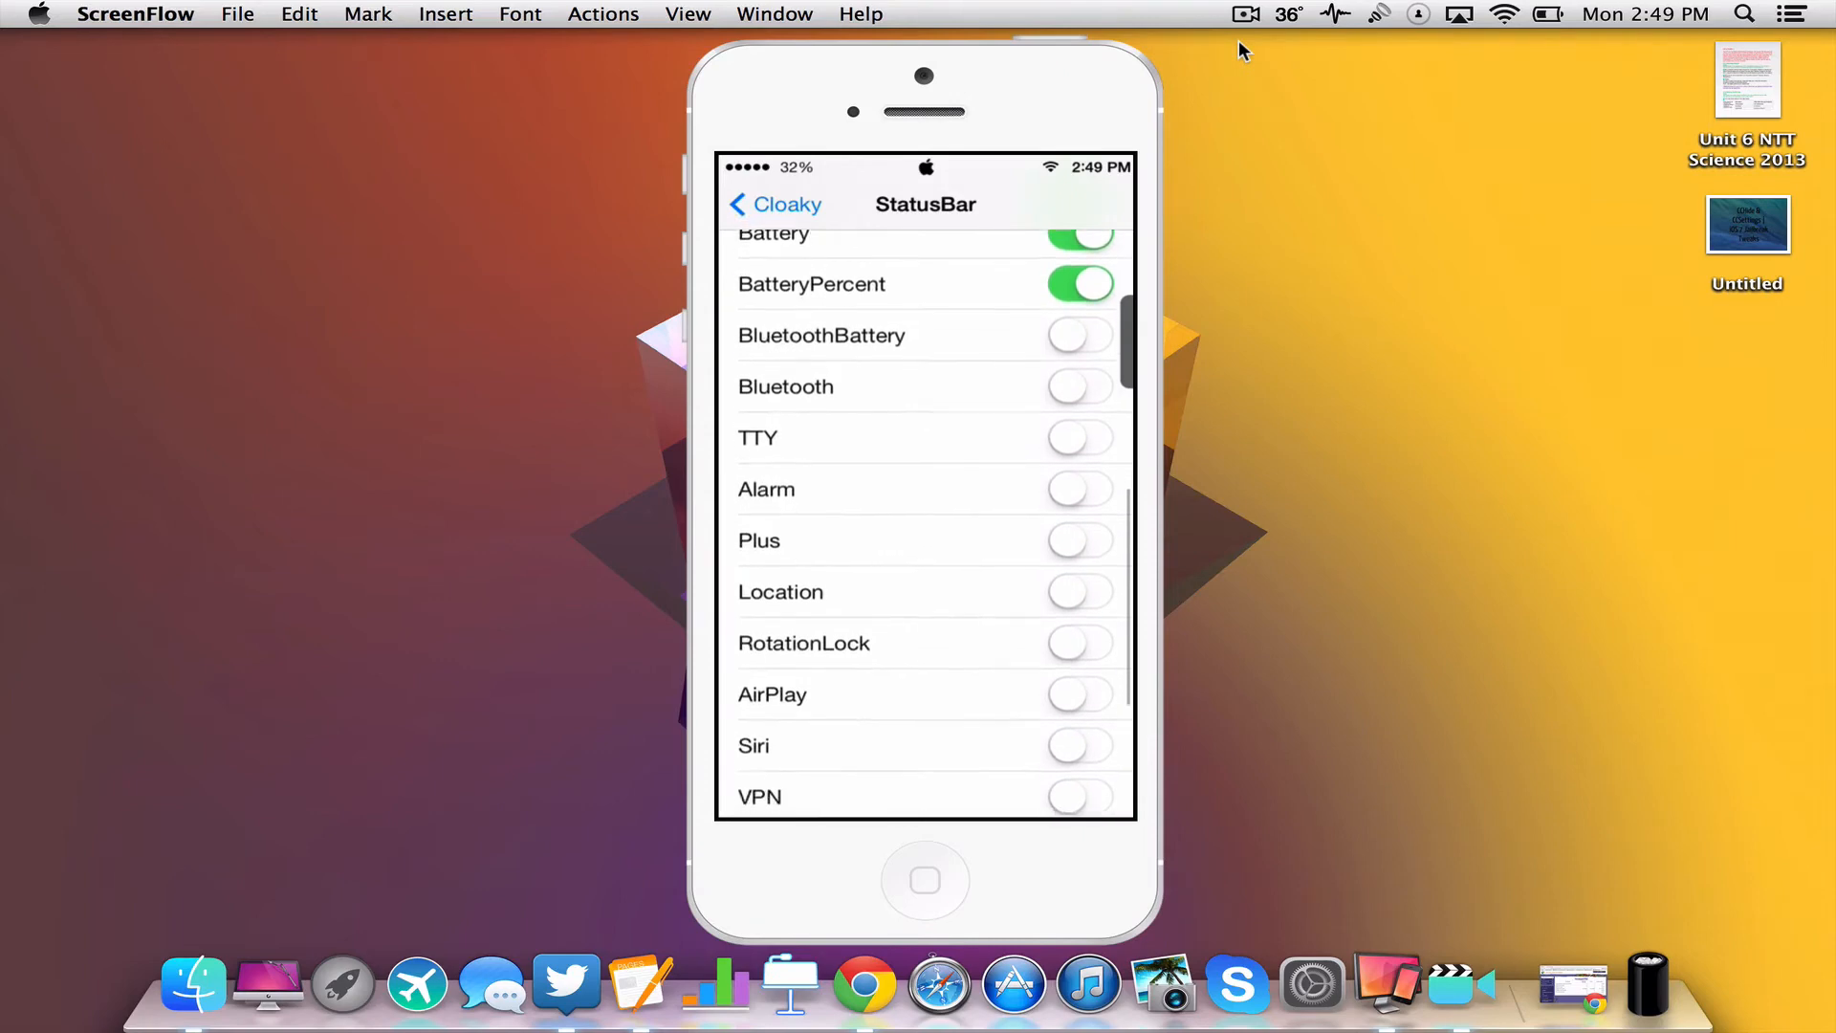
pyautogui.scroll(-3)
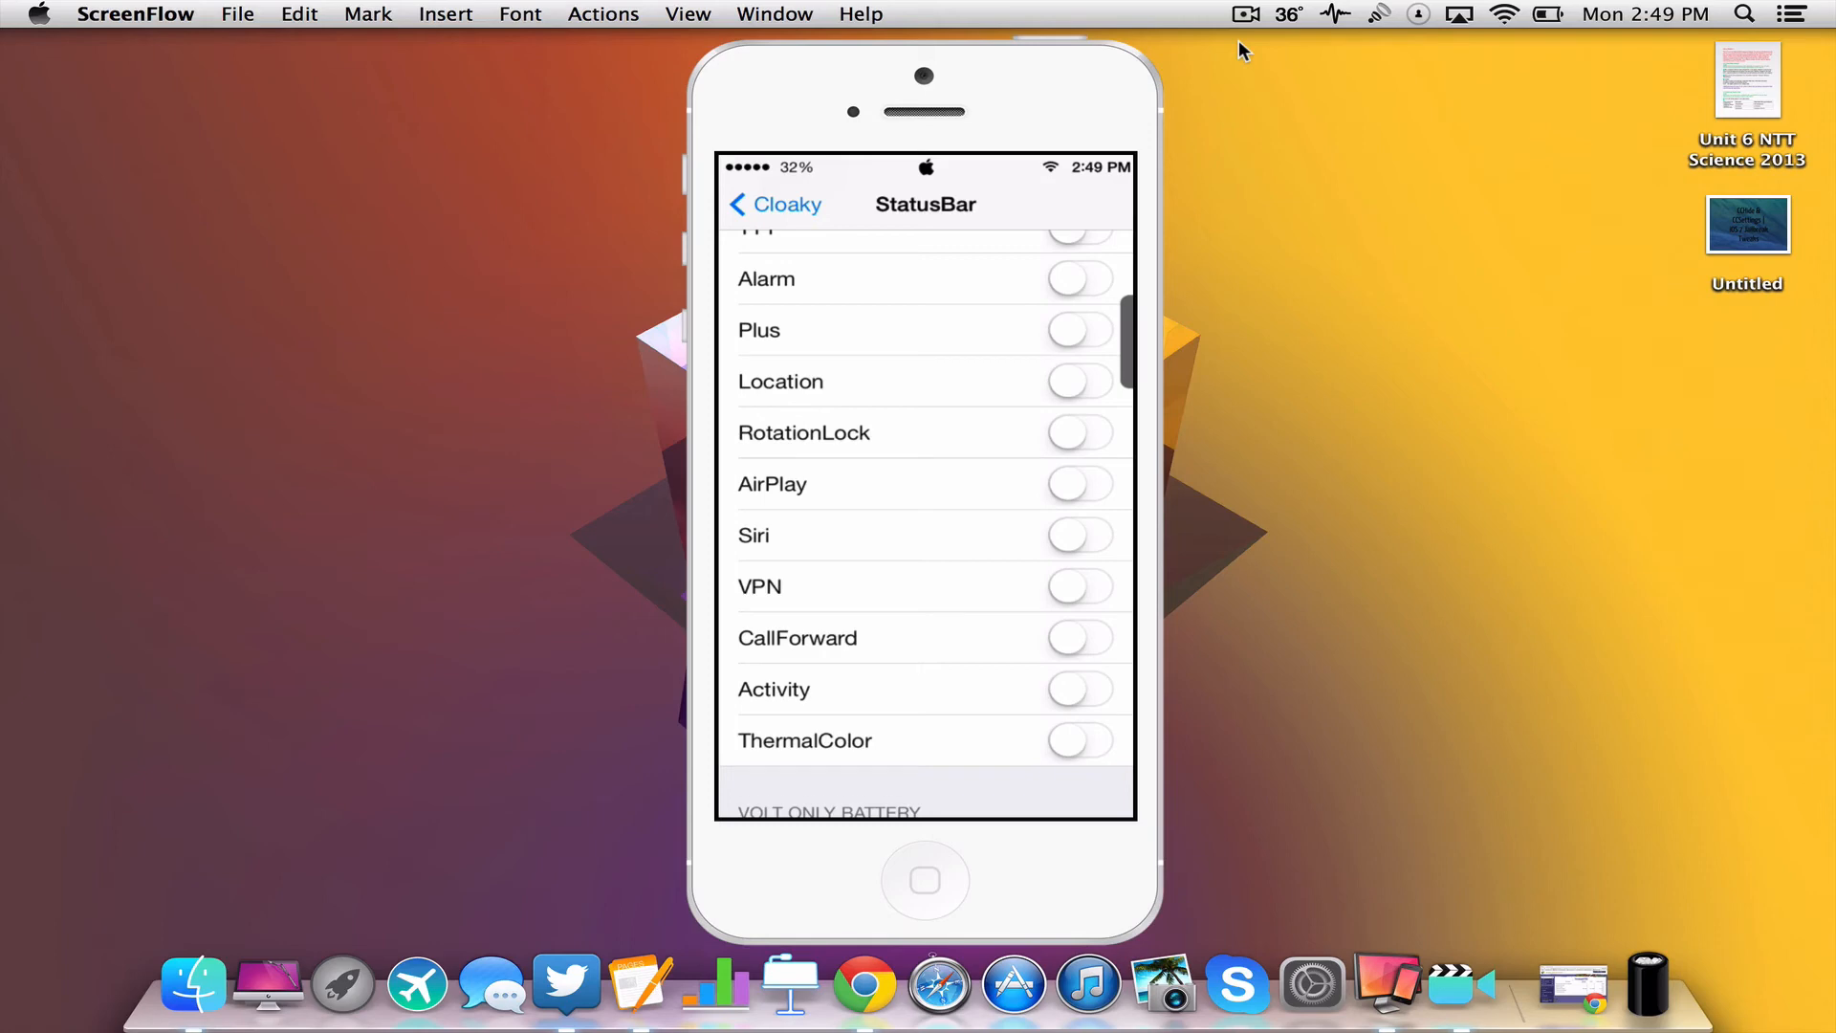
# Step: In Zeppelin's settings, show the logo theme list with Apple selected
pyautogui.click(773, 205)
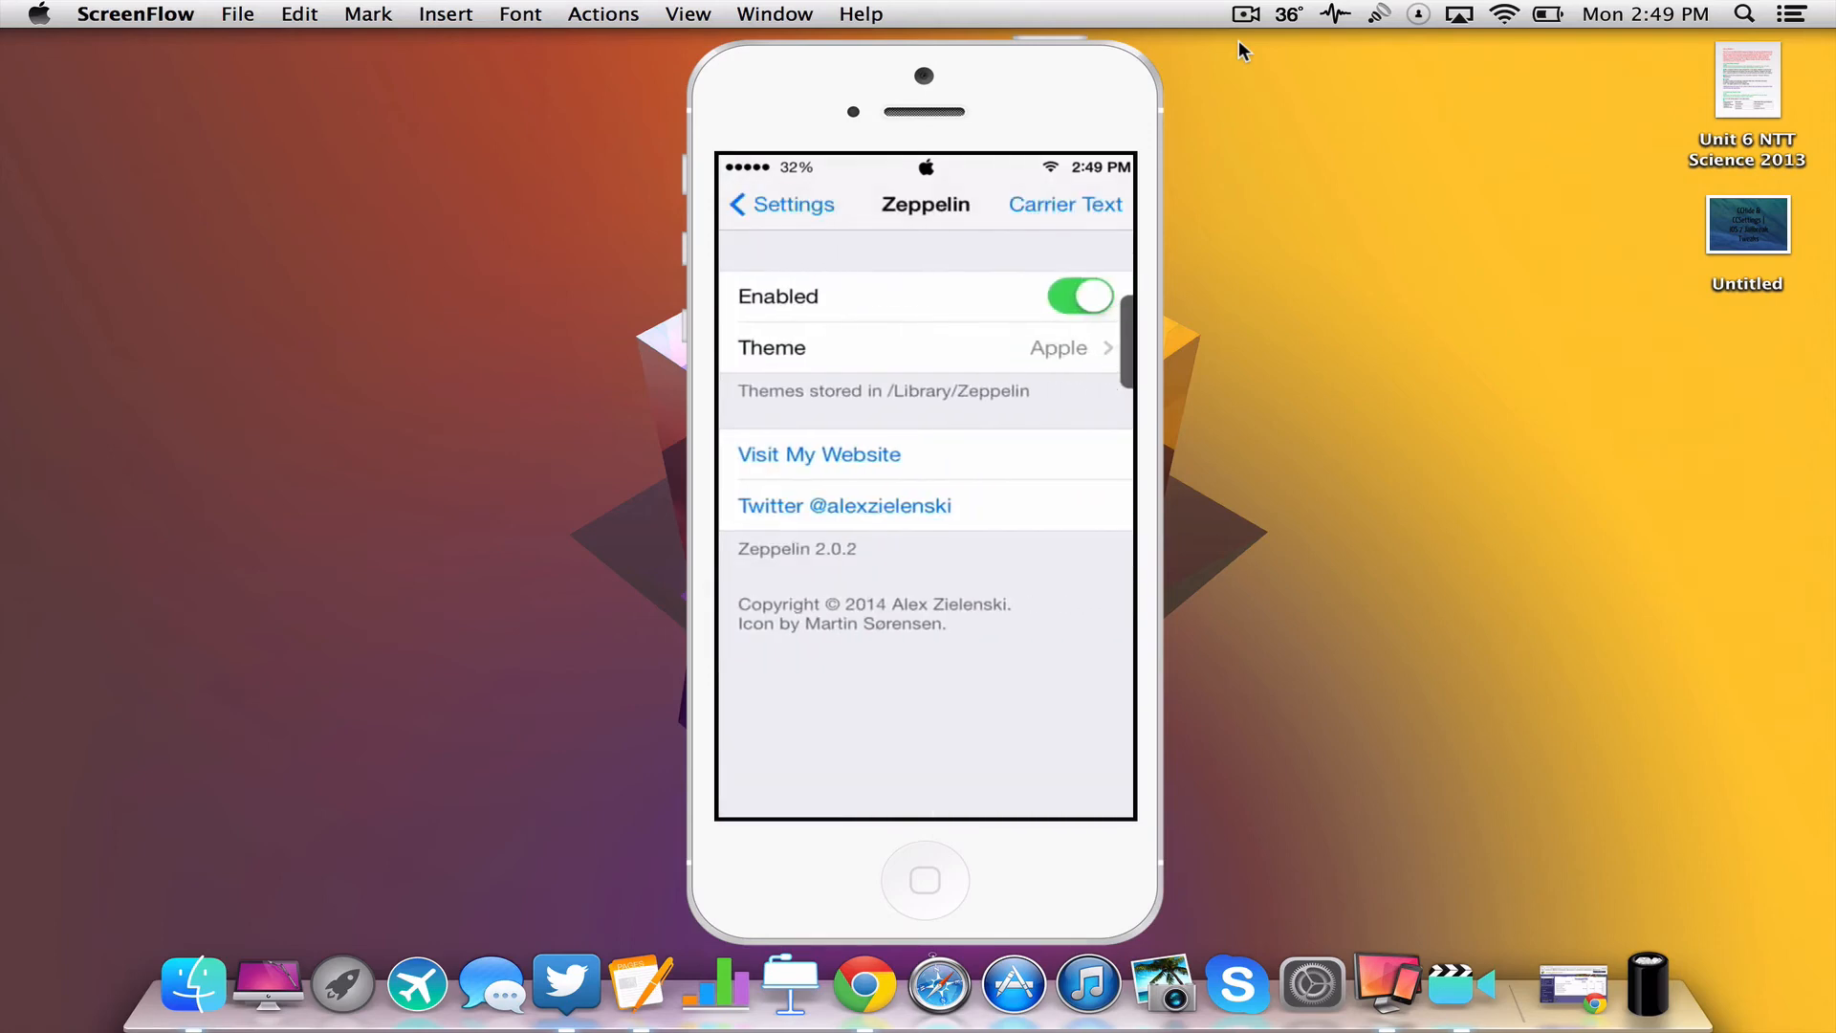
pyautogui.click(926, 346)
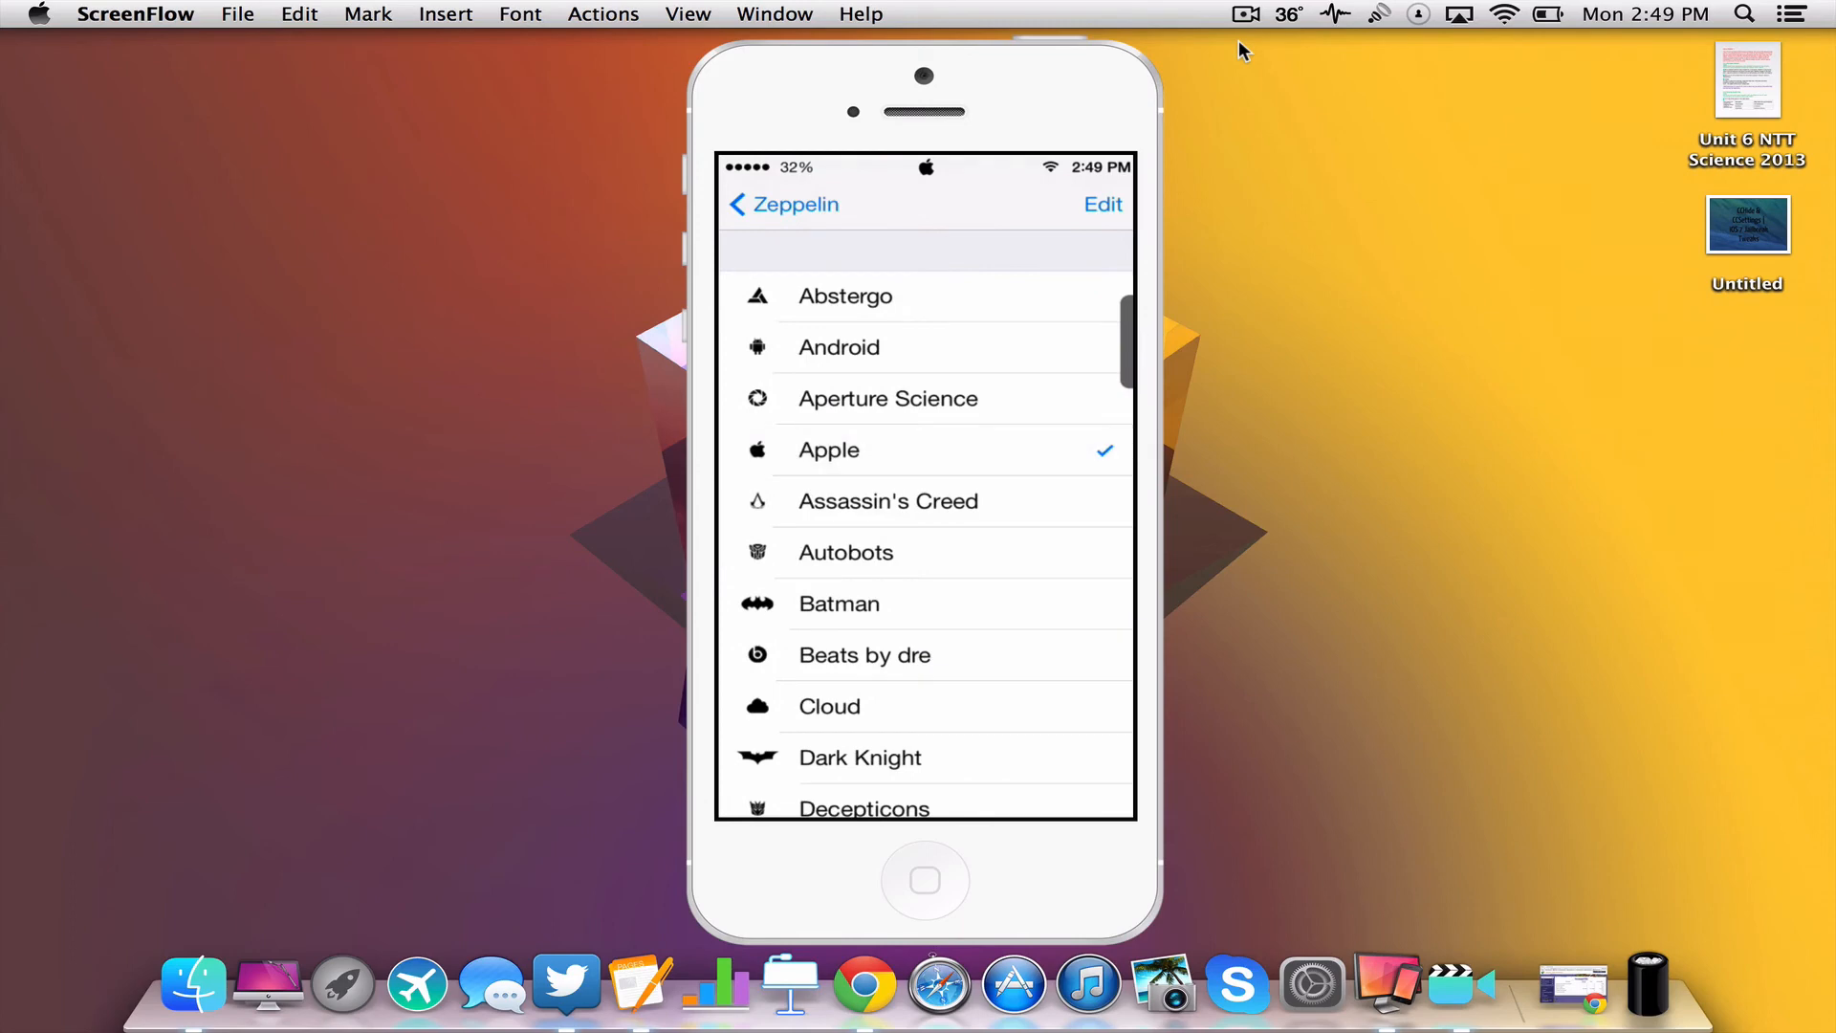